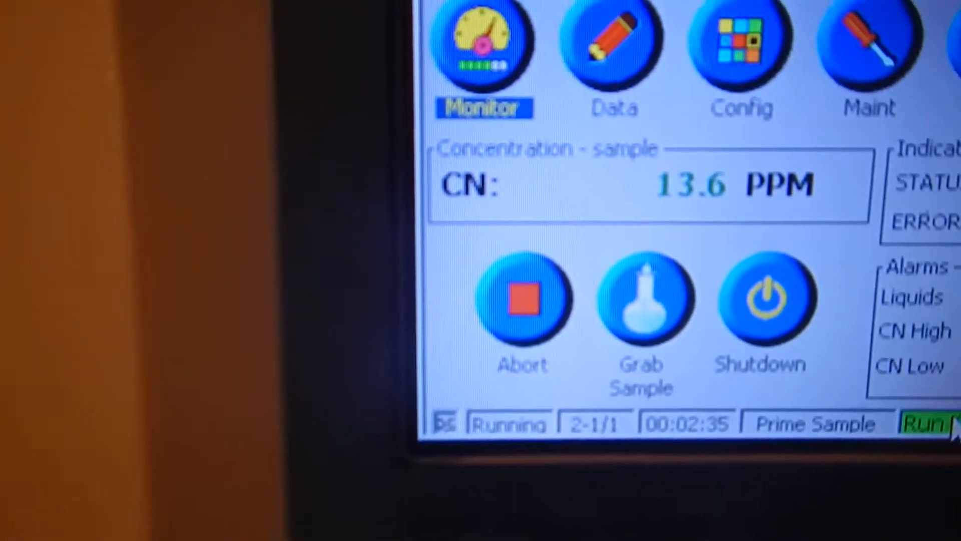
Step: Show the Config menu listing sequence, method, analog output and alarm settings
left_click(613, 55)
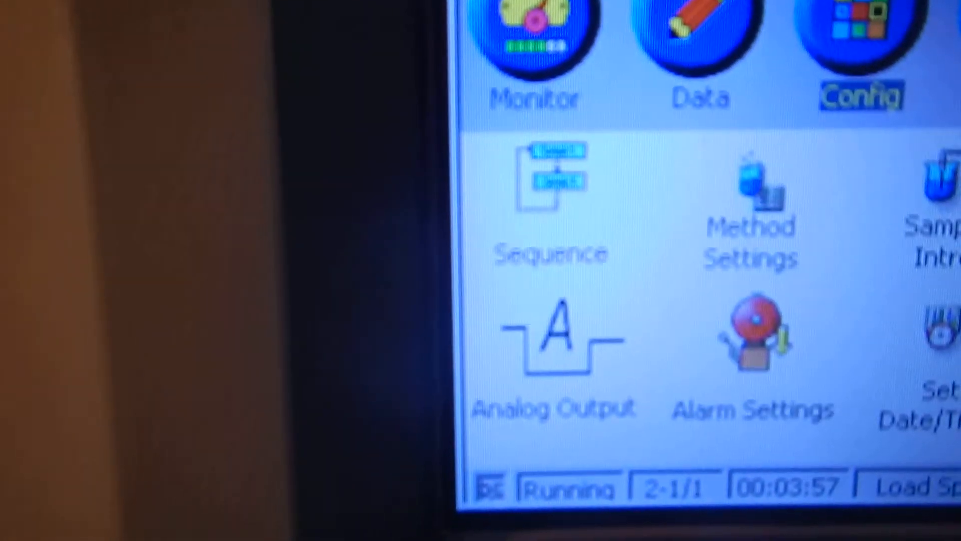
left_click(549, 190)
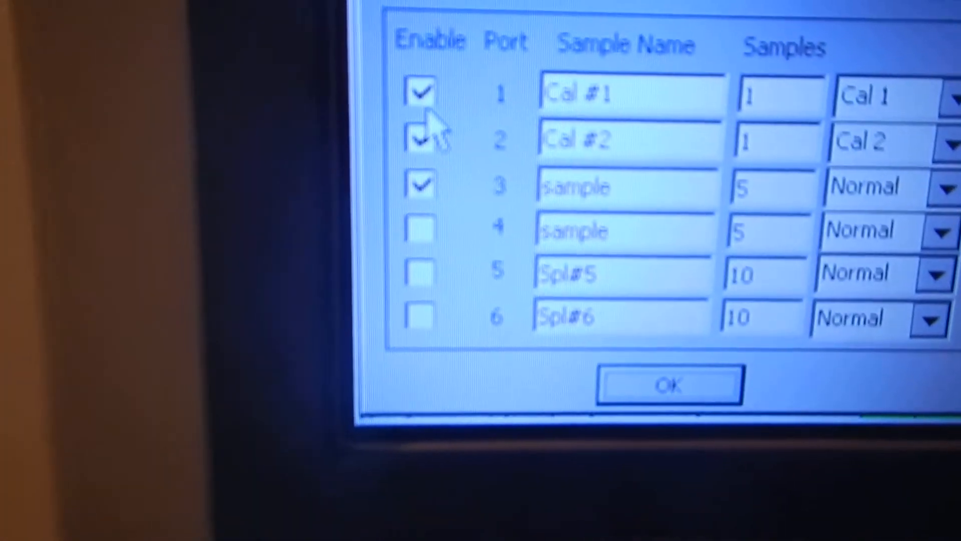
left_click(670, 386)
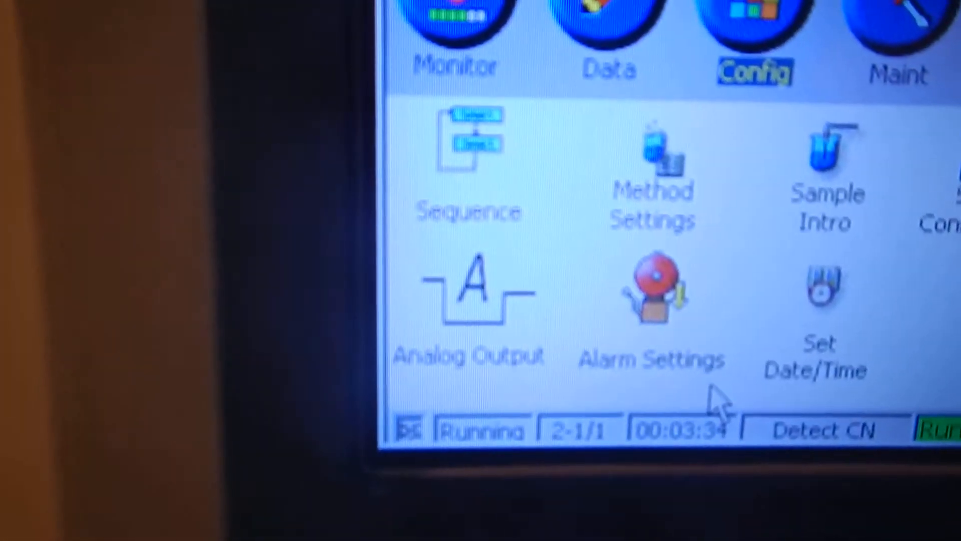
Step: Review Maint data storage, the alarm log and the signal graph, then return to the 13.6 PPM readout
left_click(821, 61)
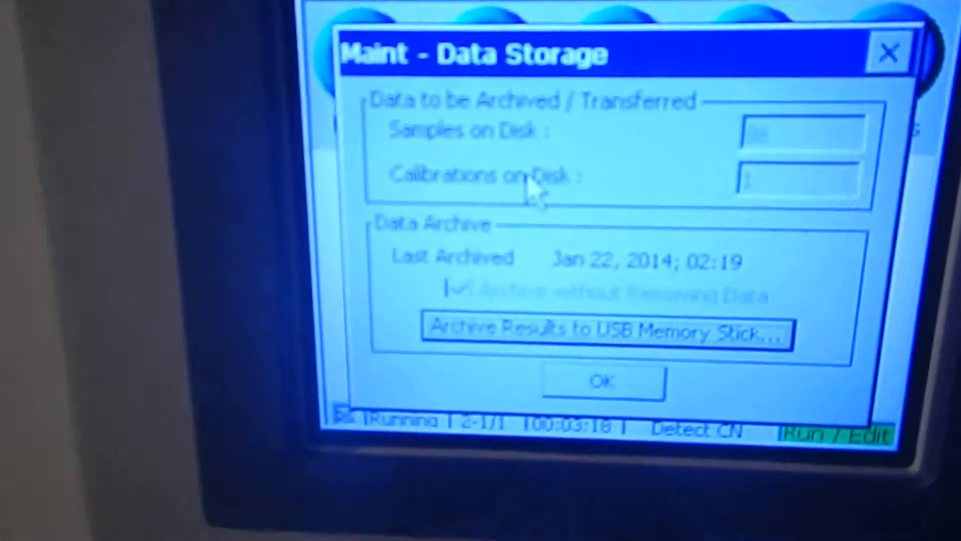
left_click(599, 380)
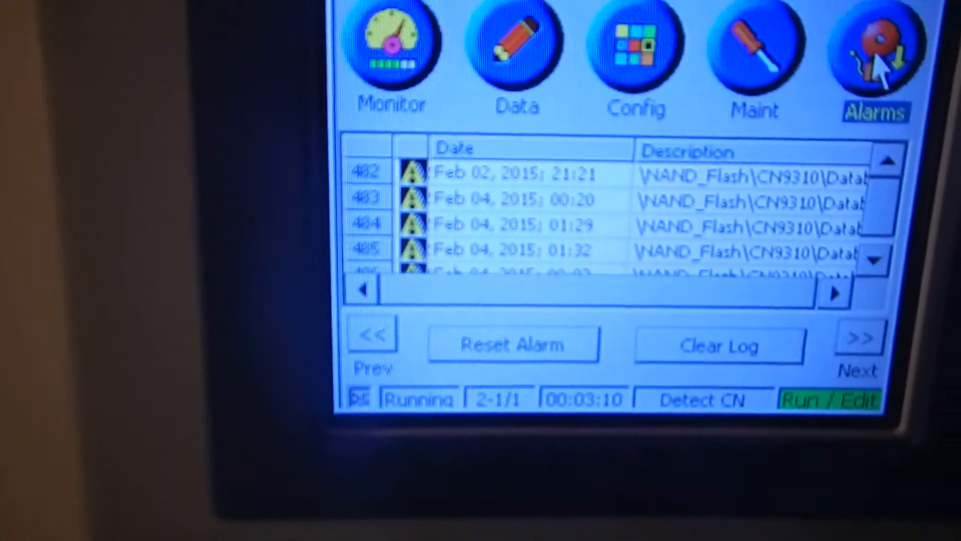
left_click(391, 55)
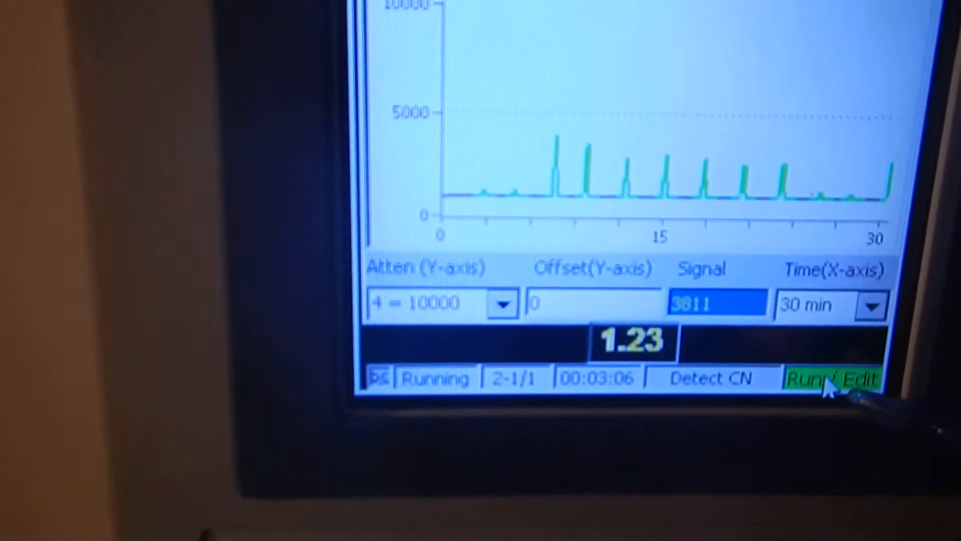
left_click(834, 378)
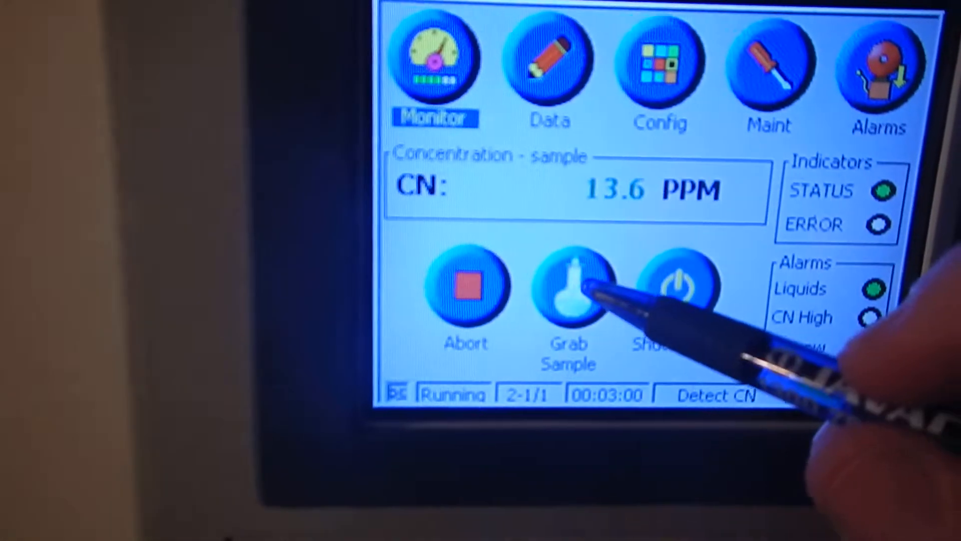
Step: Request a grab sample on port 4 with 2 samples of type Sample
left_click(569, 288)
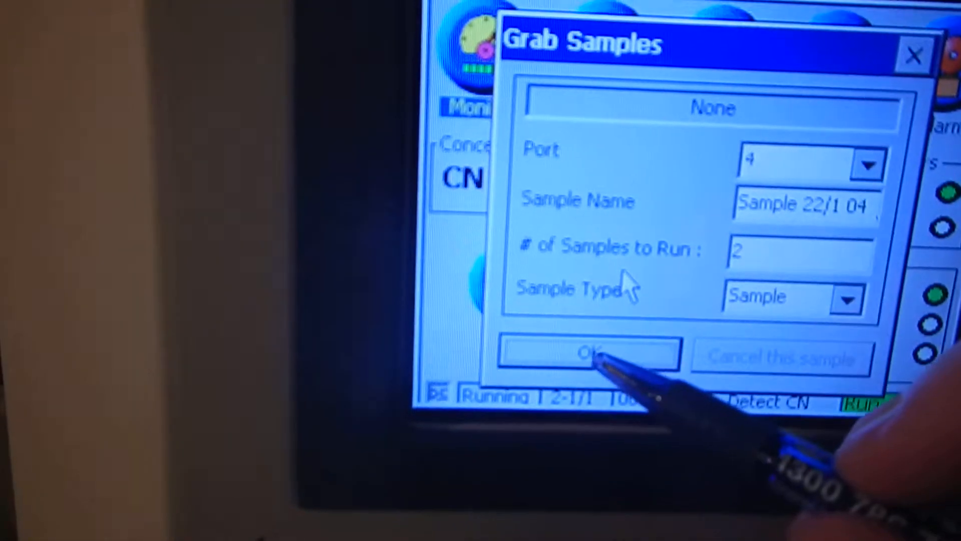
left_click(588, 355)
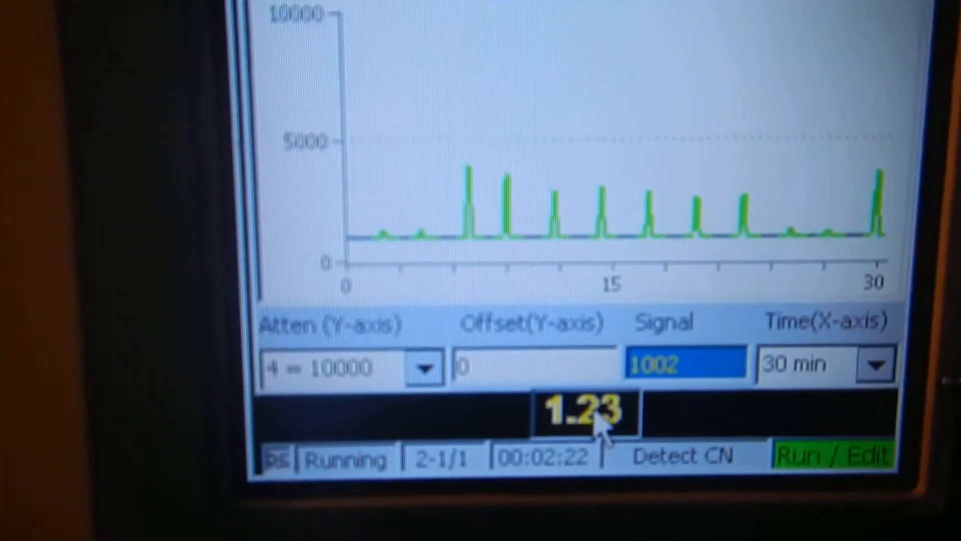
Step: Set the signal graph Time (X-axis) span to 180 min
left_click(875, 364)
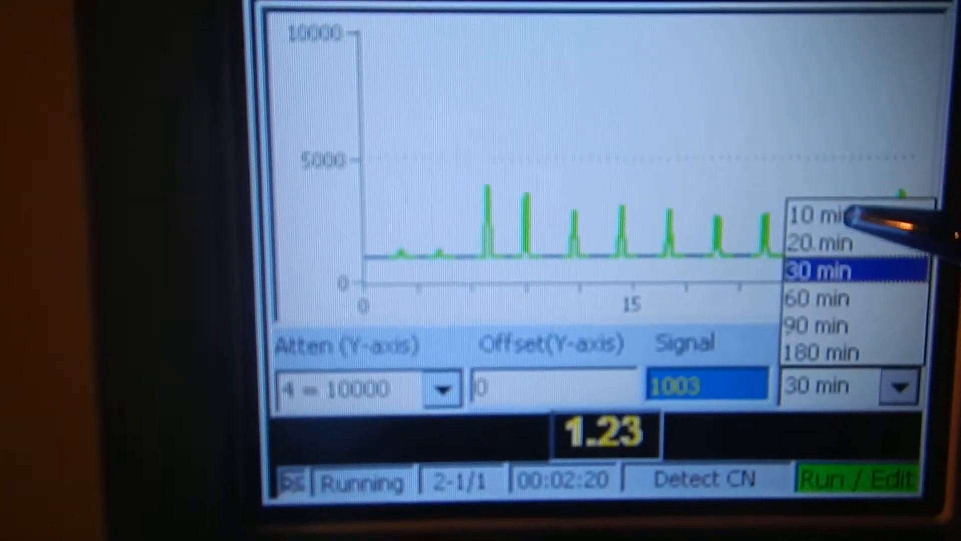
left_click(815, 216)
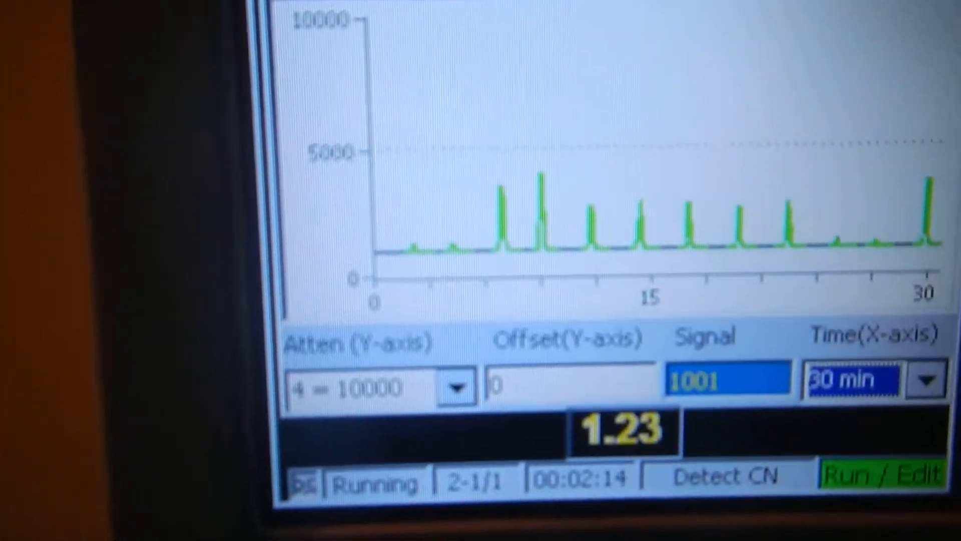
left_click(928, 380)
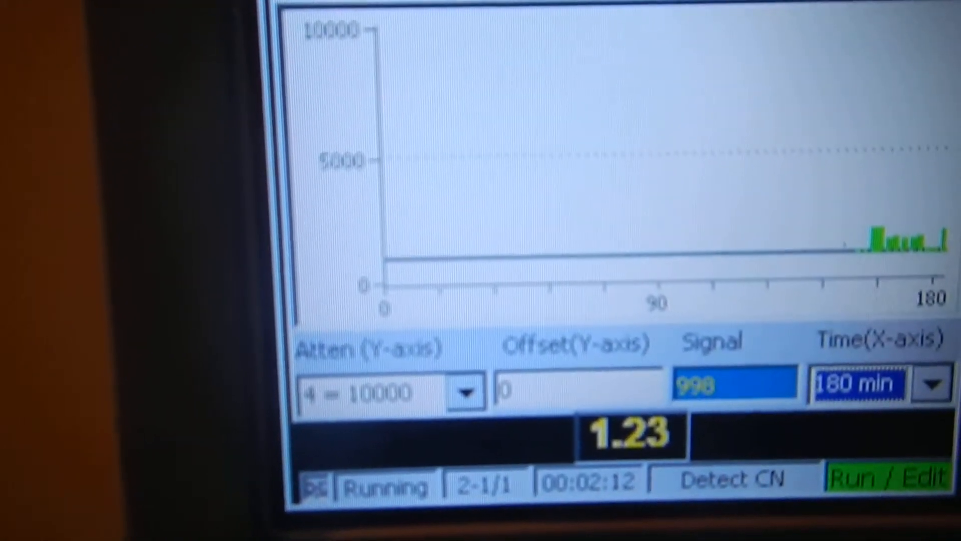
left_click(930, 383)
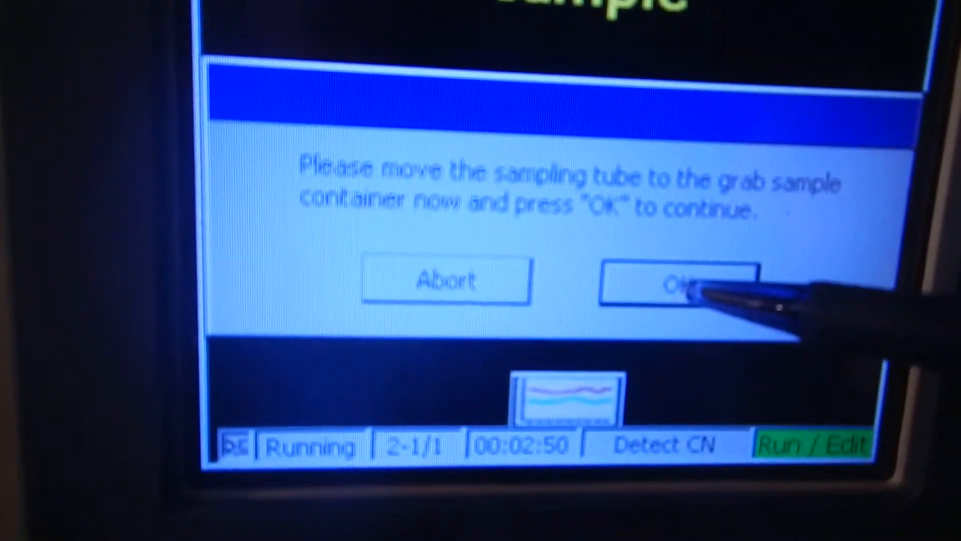
Step: Confirm the sampling tube is in the grab container and show the full-screen 13.6 PPM display
left_click(679, 282)
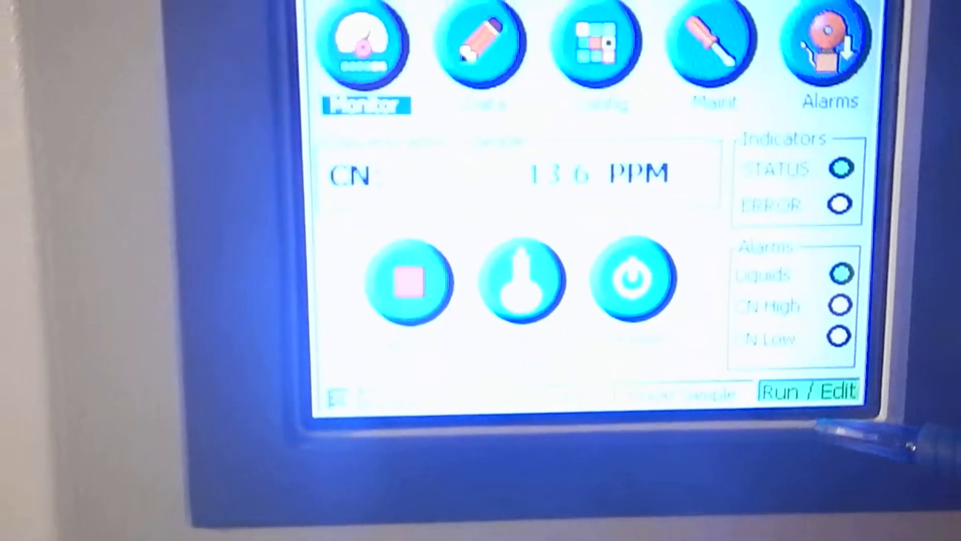
left_click(804, 393)
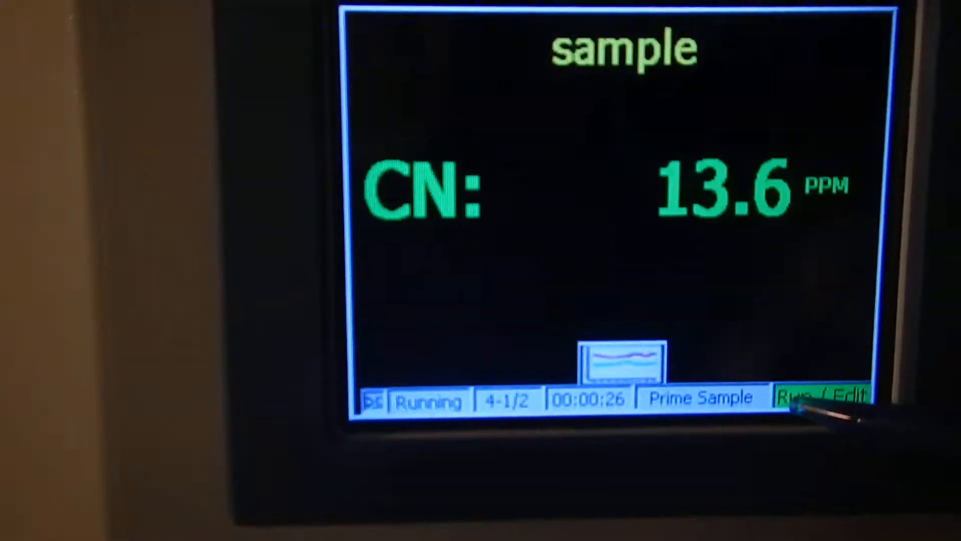